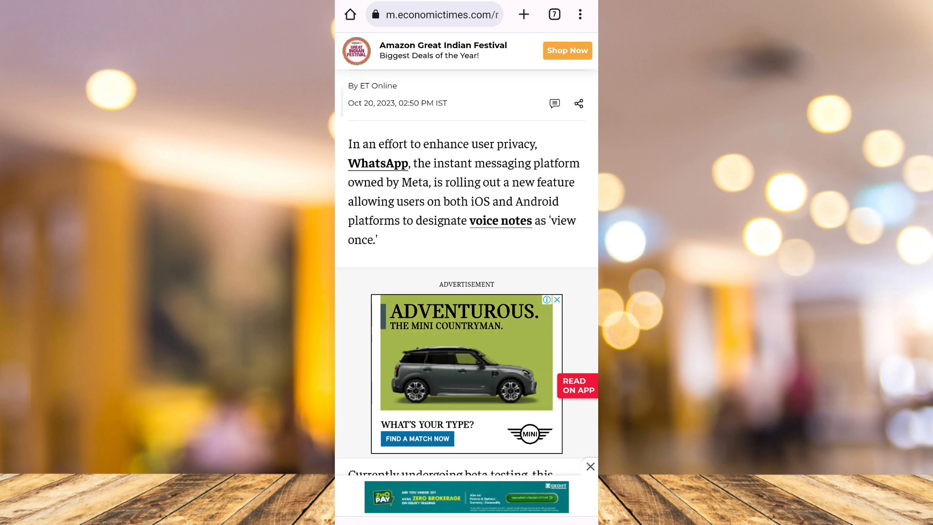
Scroll the view-once voice notes article down to its 'Here's How It Works' section.
scroll("down", 3)
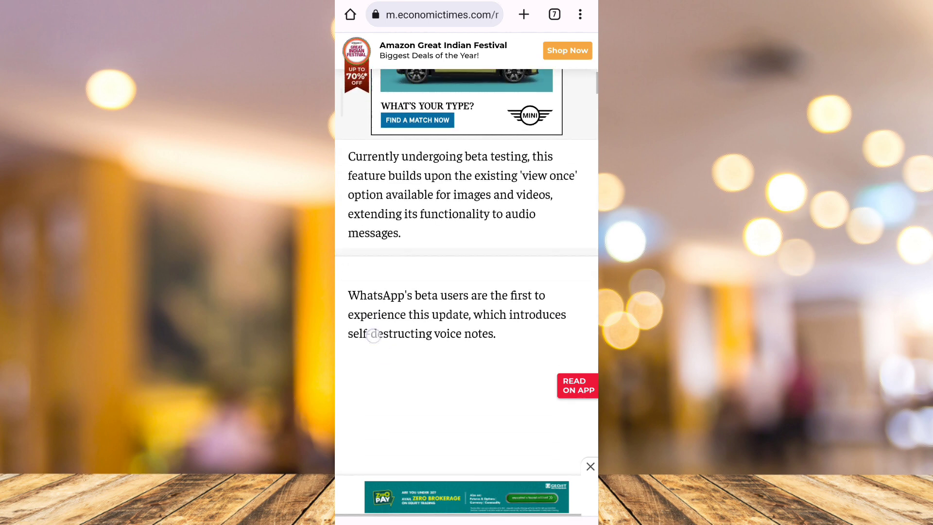
scroll("down", 3)
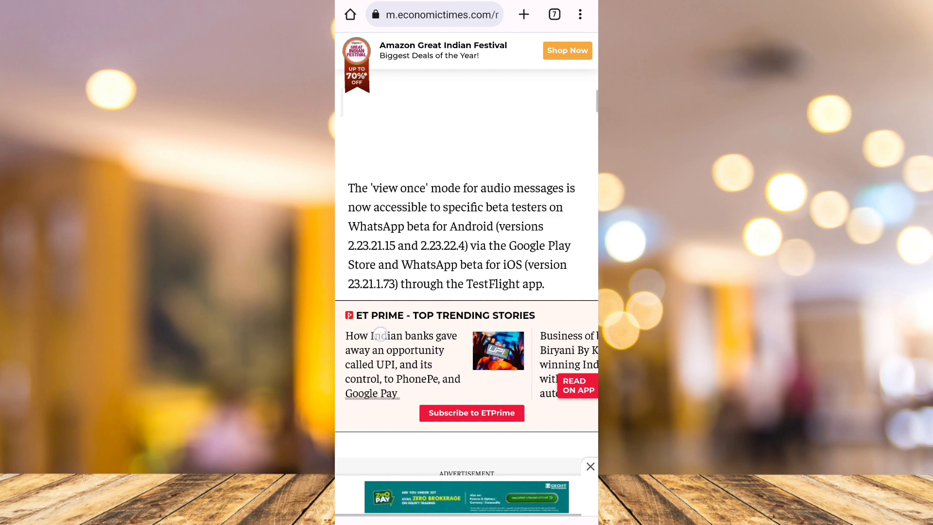
scroll("down", 3)
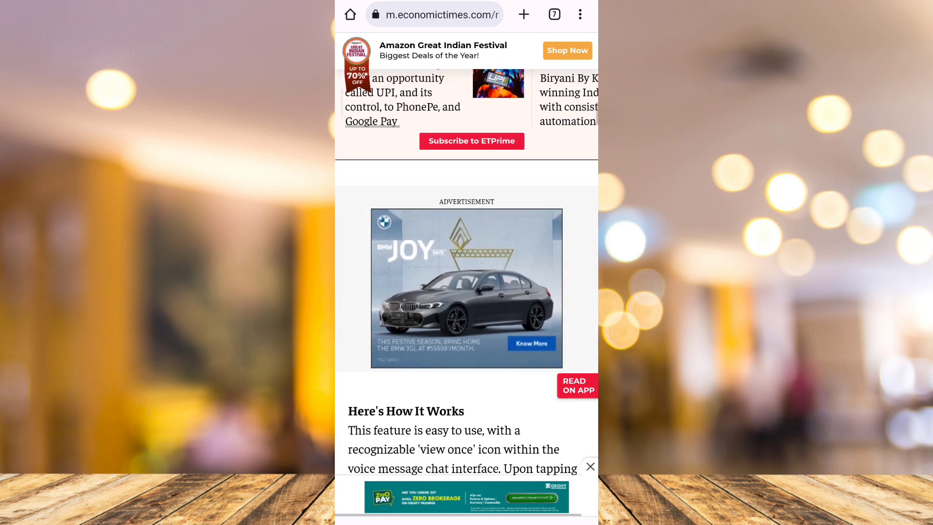
scroll("down", 3)
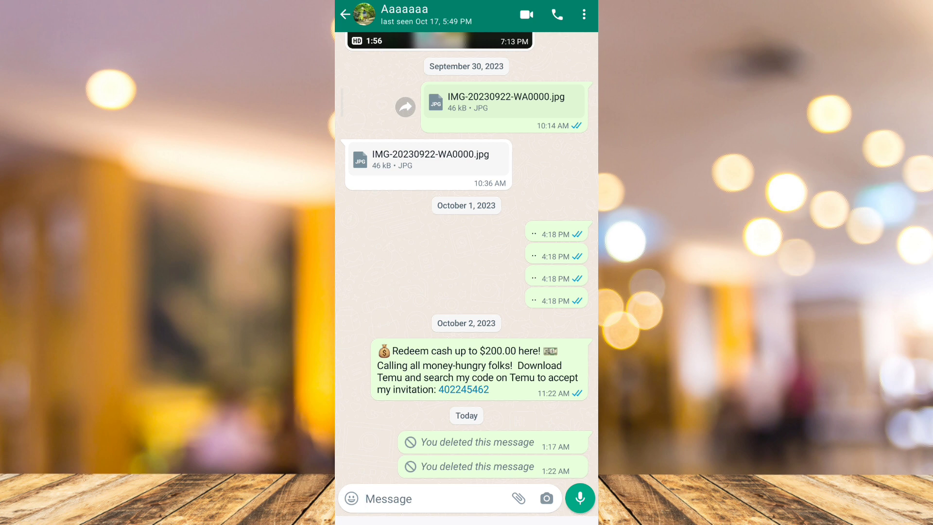
Record a voice note in the chat and pause it at about 19 seconds.
left_click(579, 498)
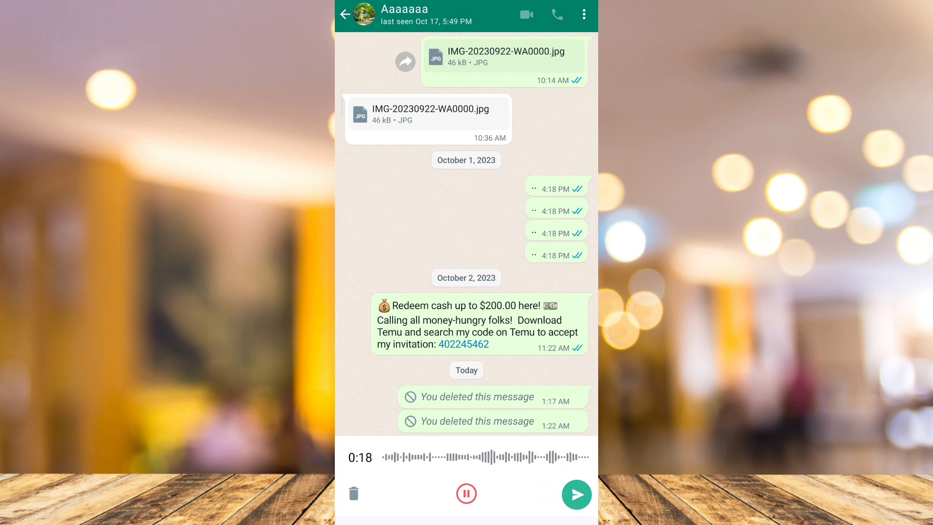
left_click(466, 494)
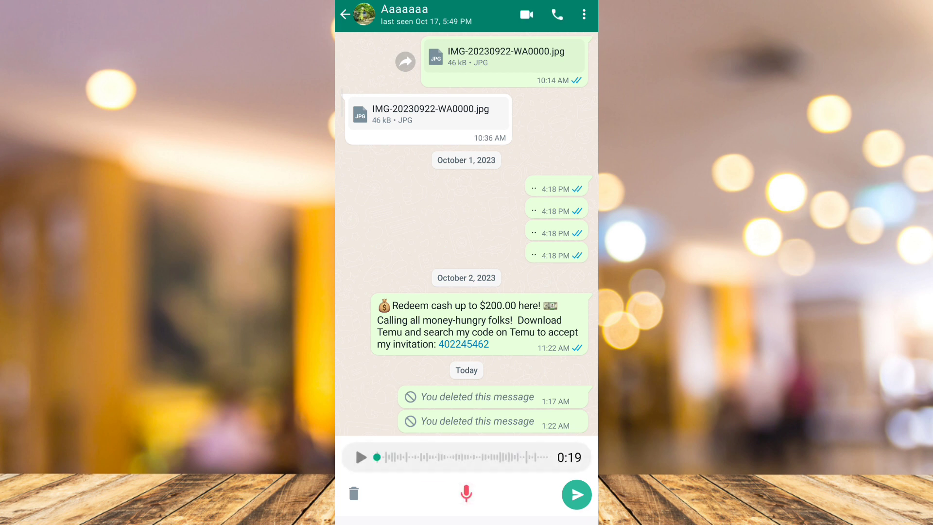